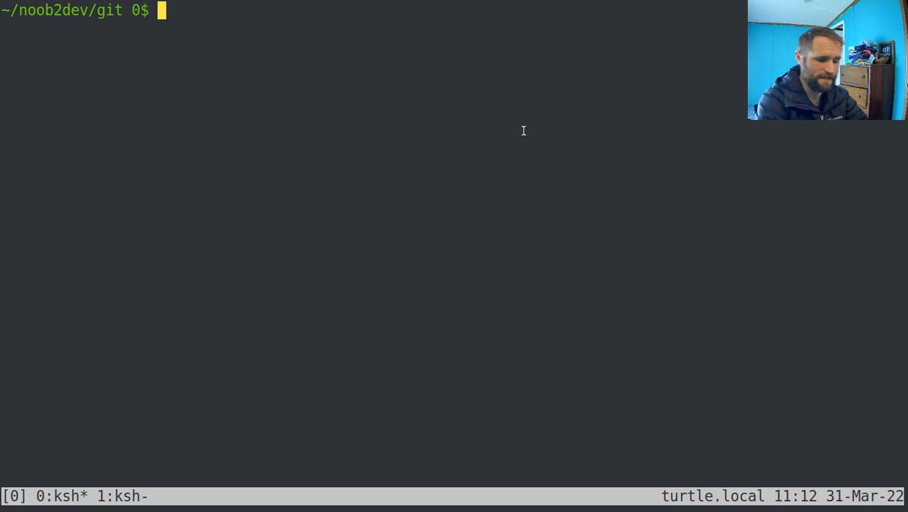
Step: List the git folder and initialize a new Git repository there
key(Return)
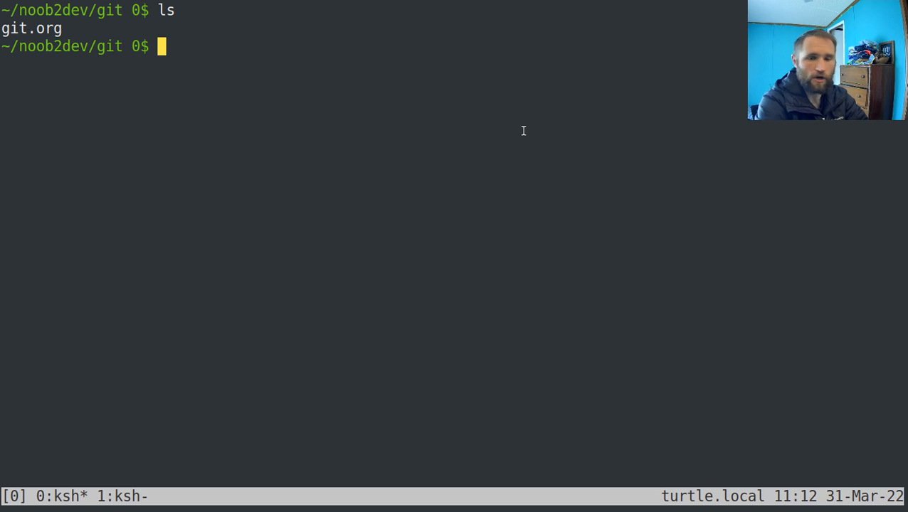
text(git ini)
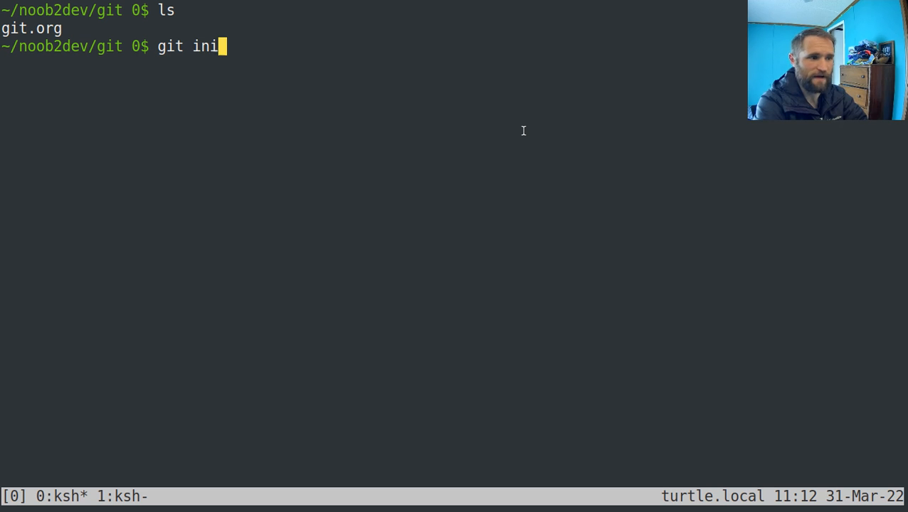
key(Return)
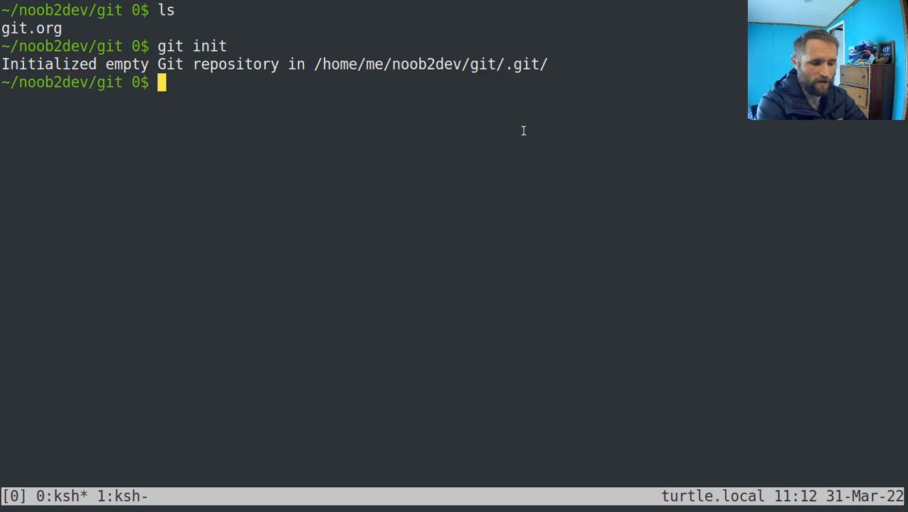
Step: Stage git.org and confirm with git status that it is a new file
text(git add)
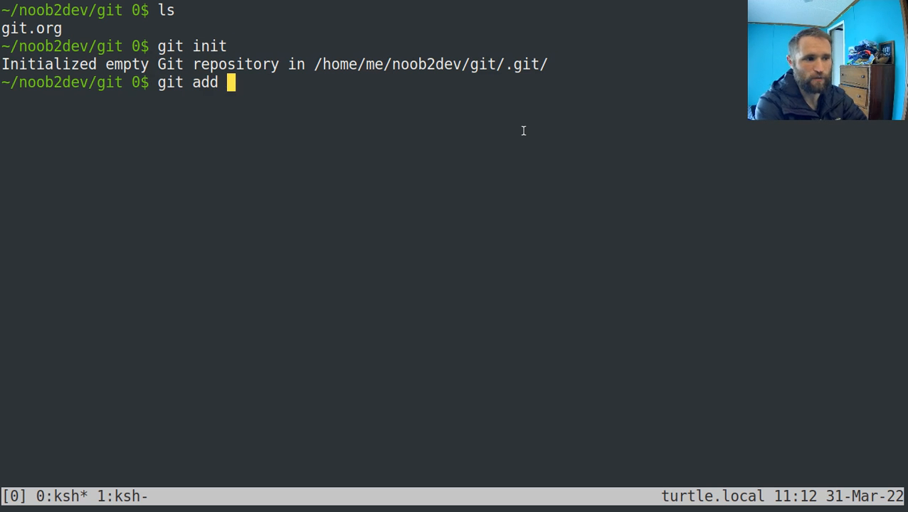
text(git.org)
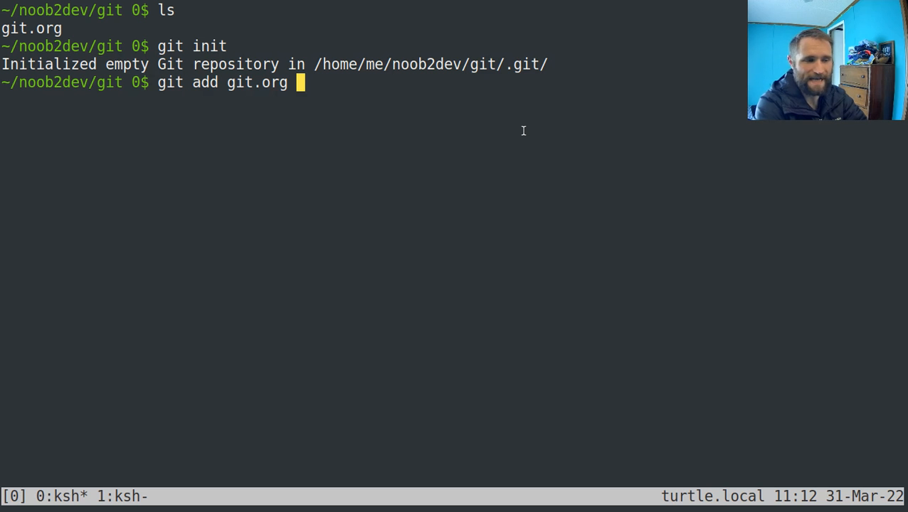
key(Return)
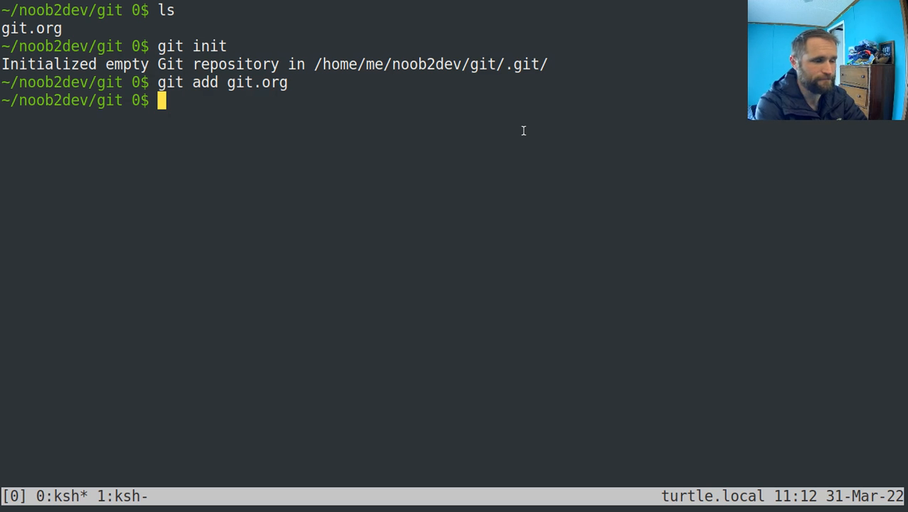
text(git sta)
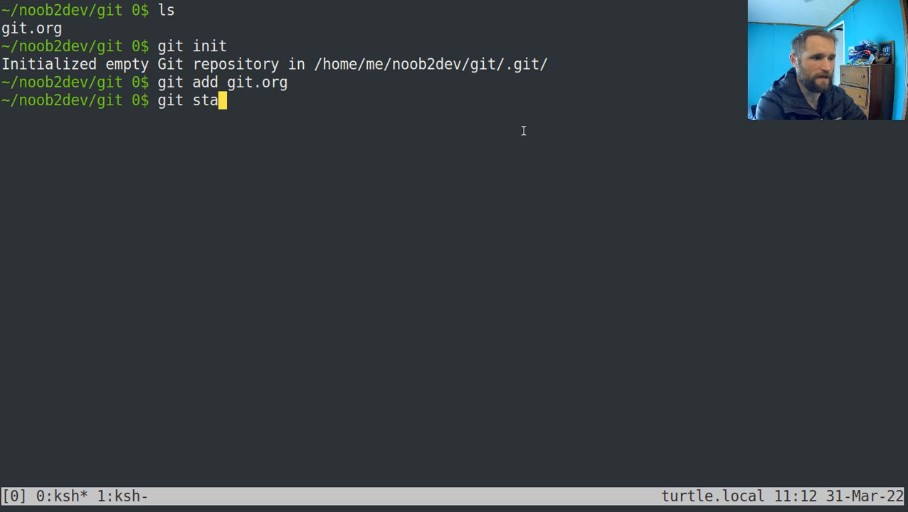
key(Return)
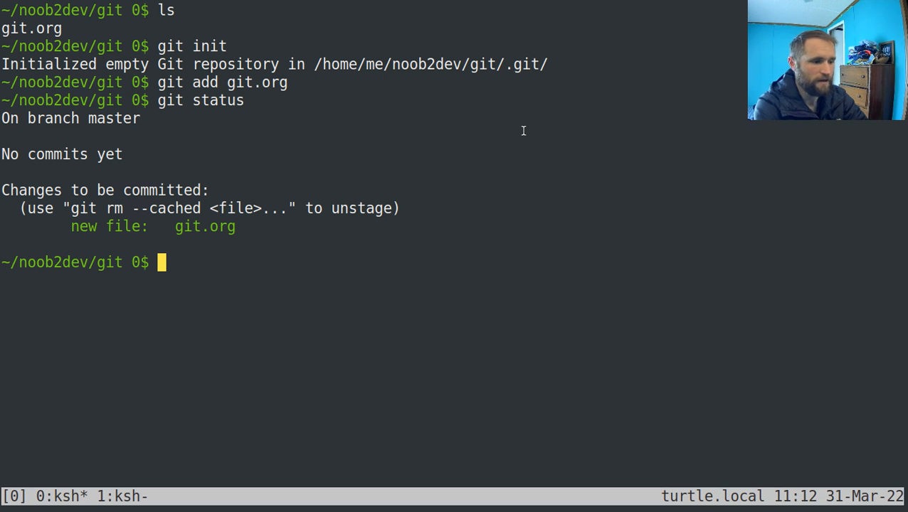
Step: Commit git.org with git commit -am "Initial commit" (313 insertions)
text(git c)
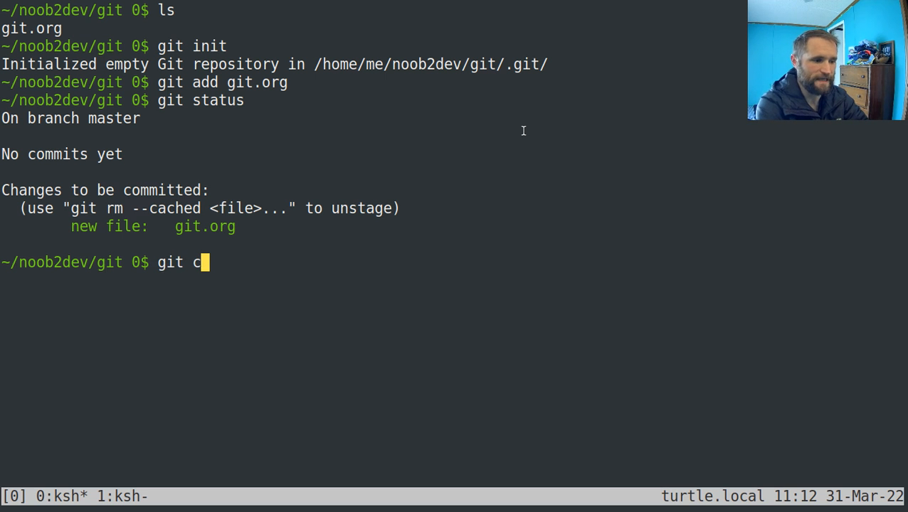
text(ommit -a)
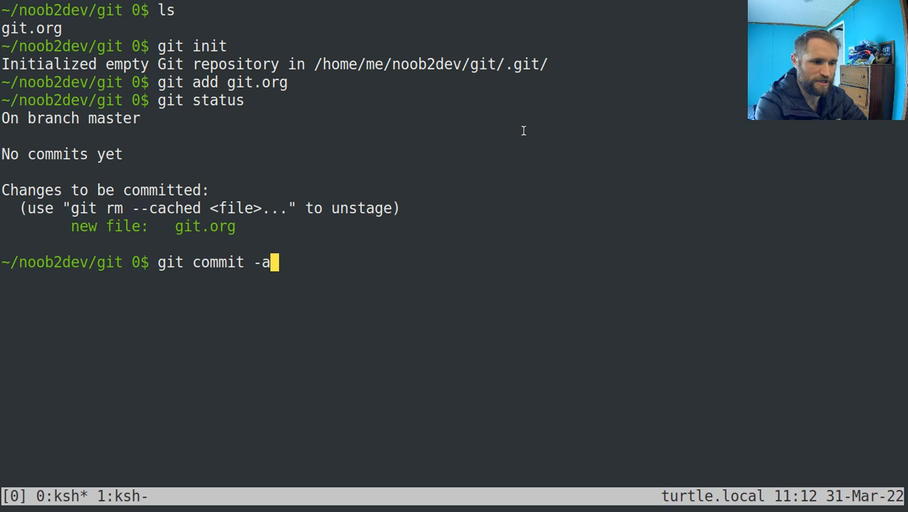
text(m)
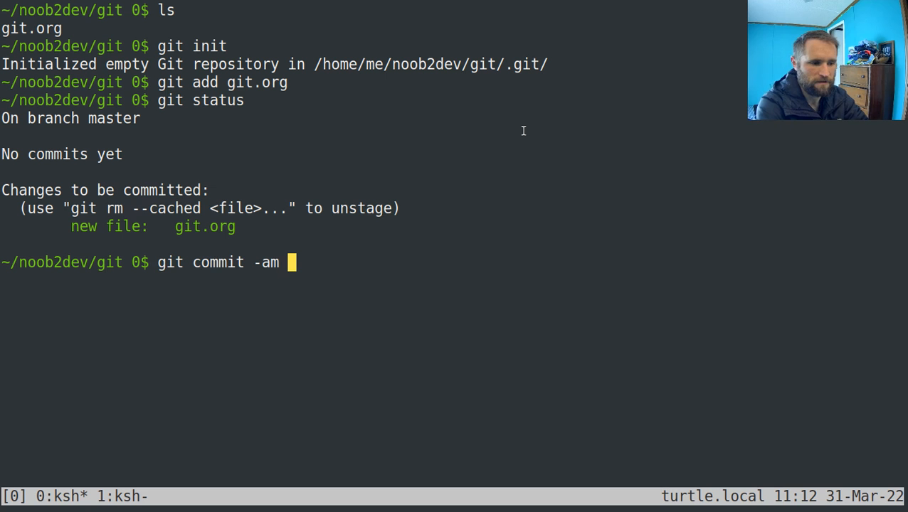
text(")
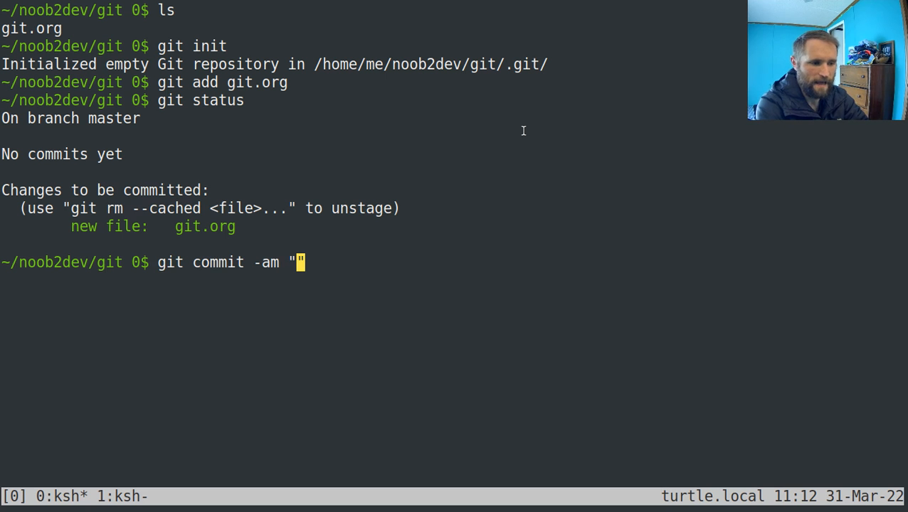
text(Iniitial commit)
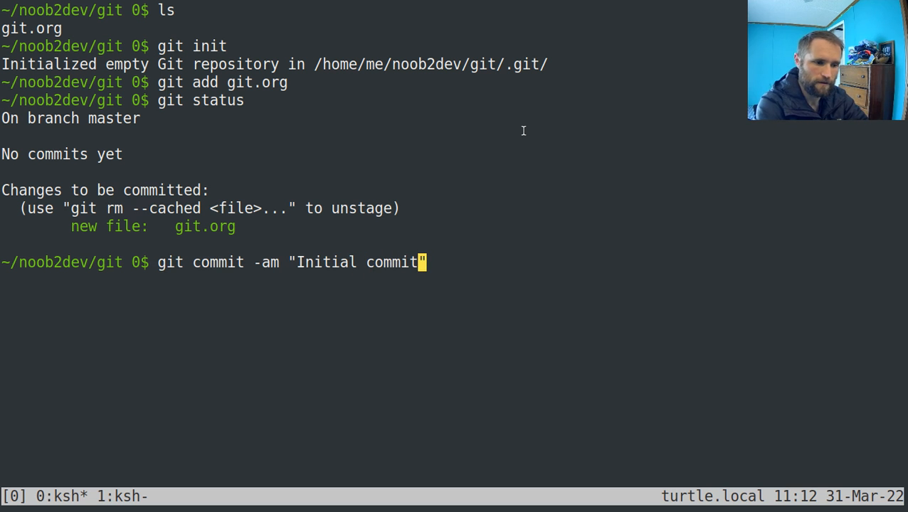
key(Return)
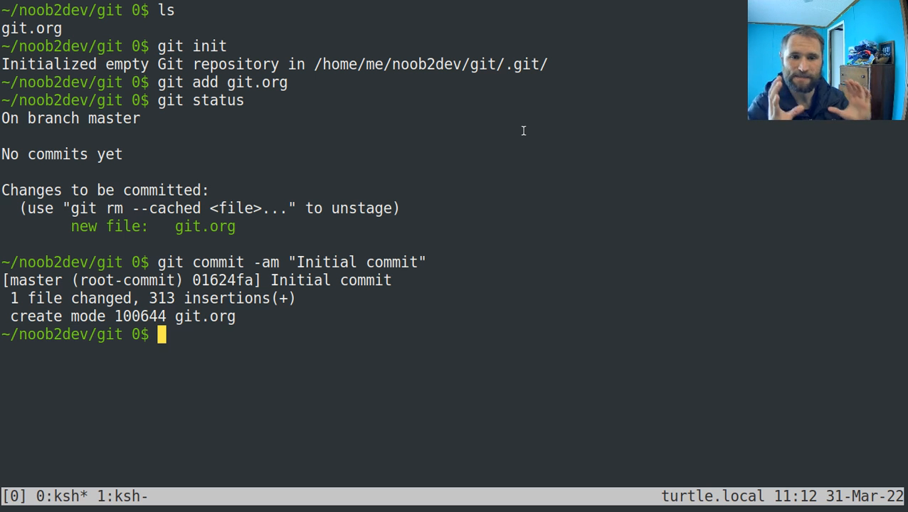
text(git)
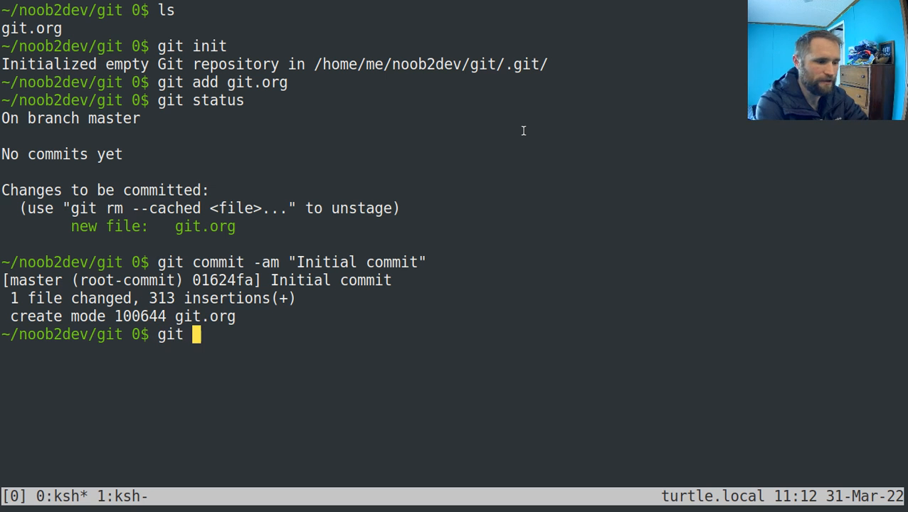
text(add)
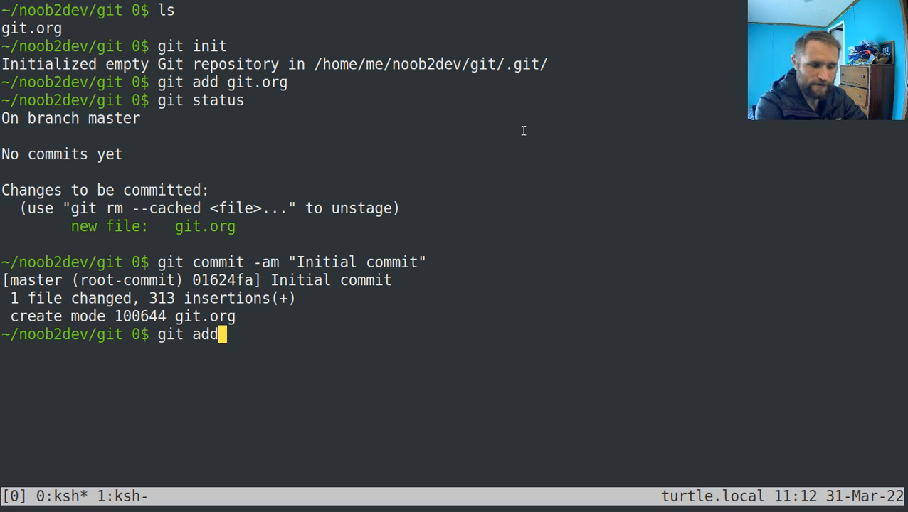
Step: Delete the '* Conclusion' heading at the end of git.org in Emacs
text(newfile)
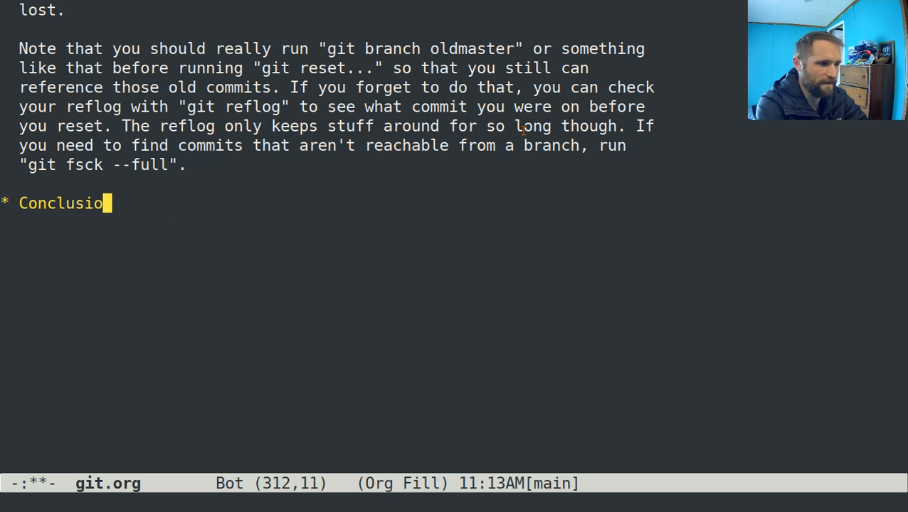
key(ctrl+k)
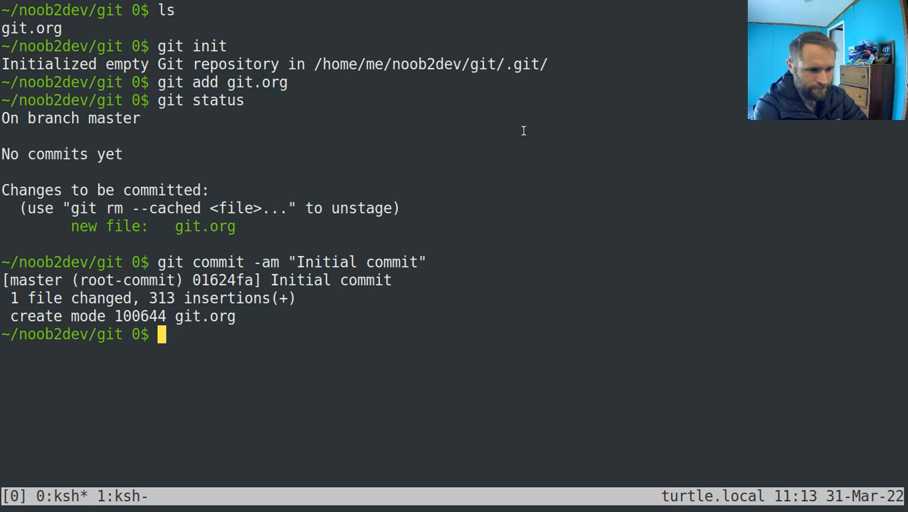
Step: Rerun git status to confirm git.org is modified
key(Up)
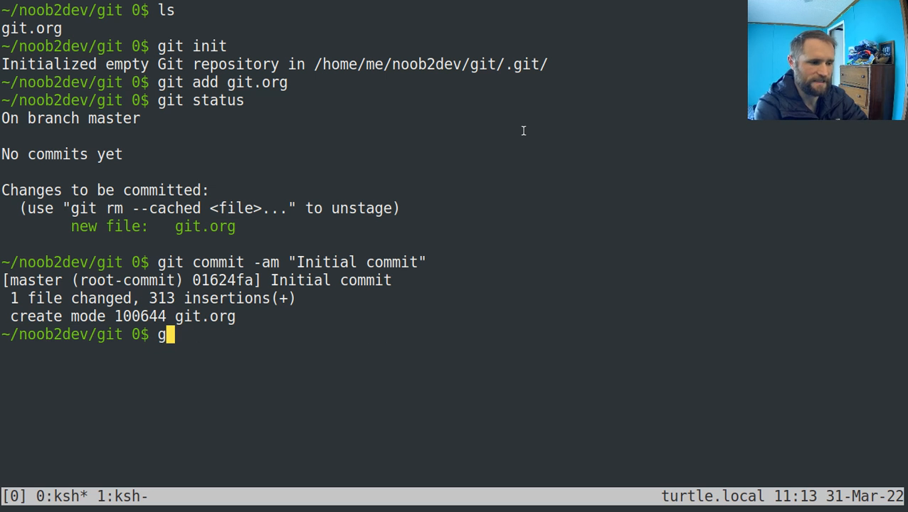
text(it sta)
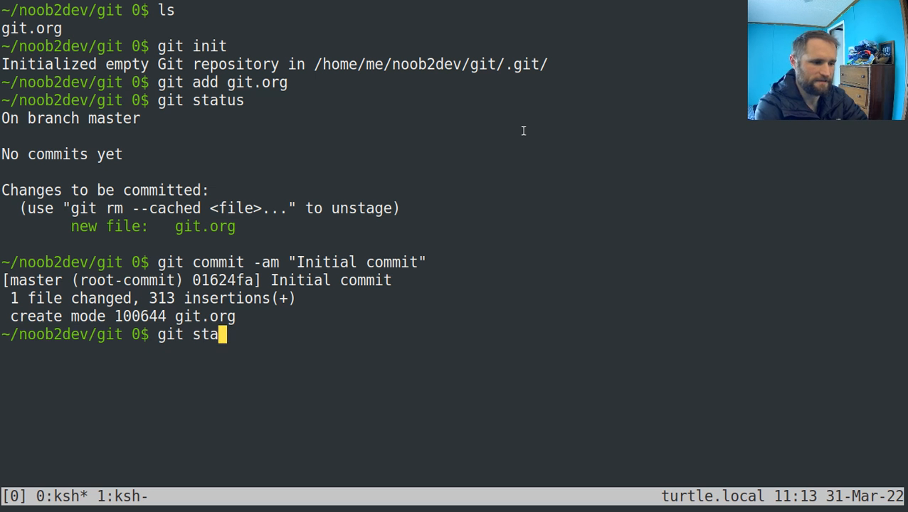
key(Return)
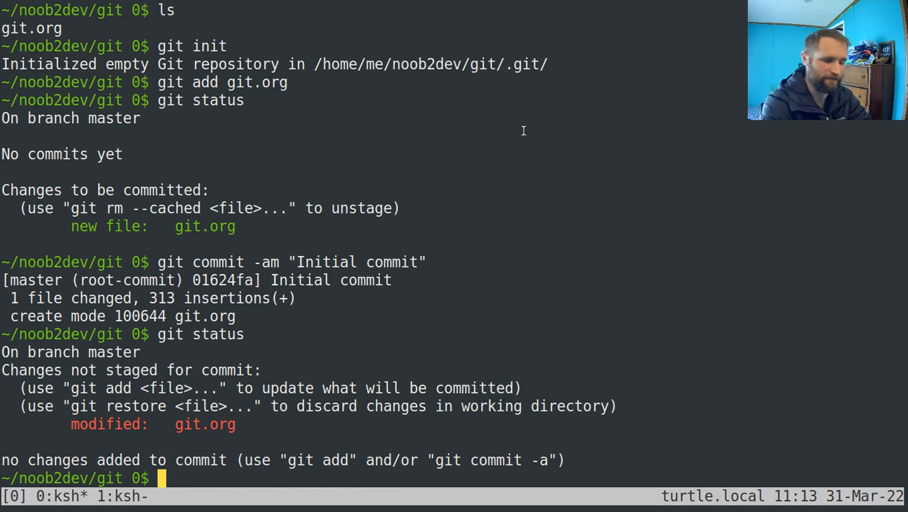
Step: Commit the edit with the message "Removed conclusion"
text(git commit -am "Initial commit")
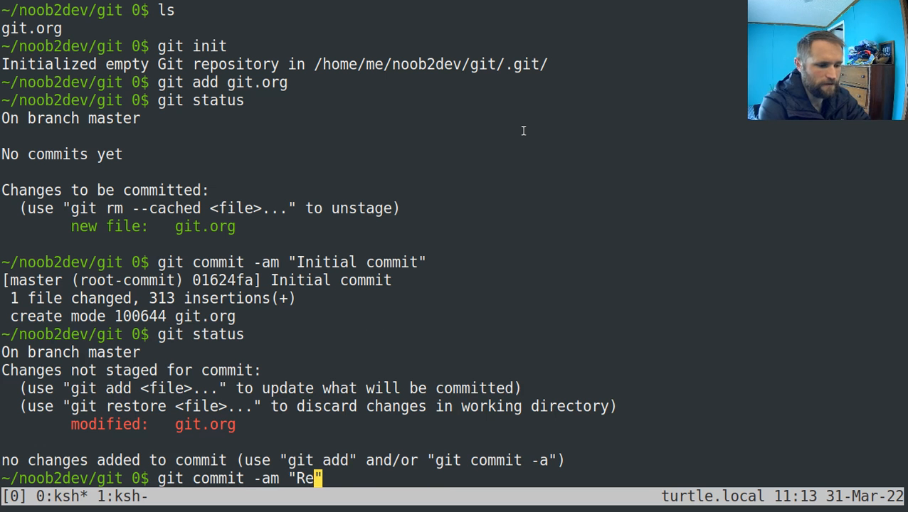
text(moved conc)
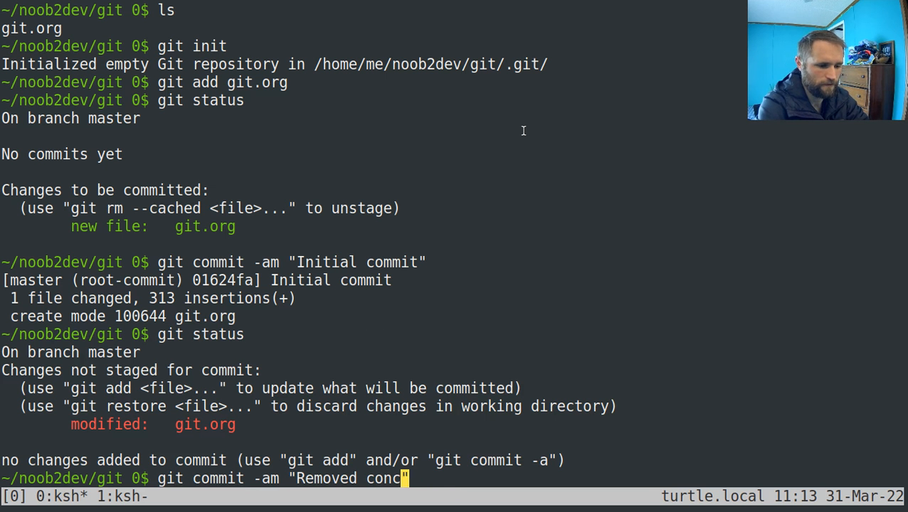
text(lusion)
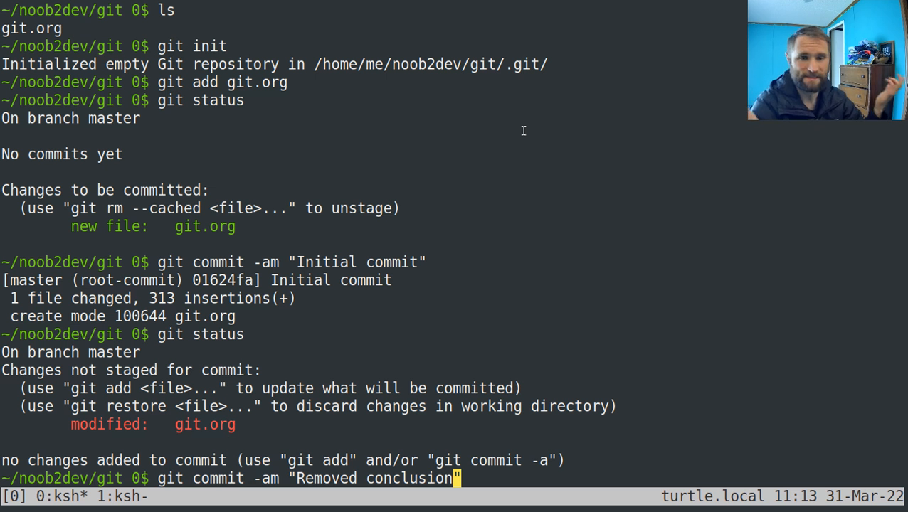
key(Return)
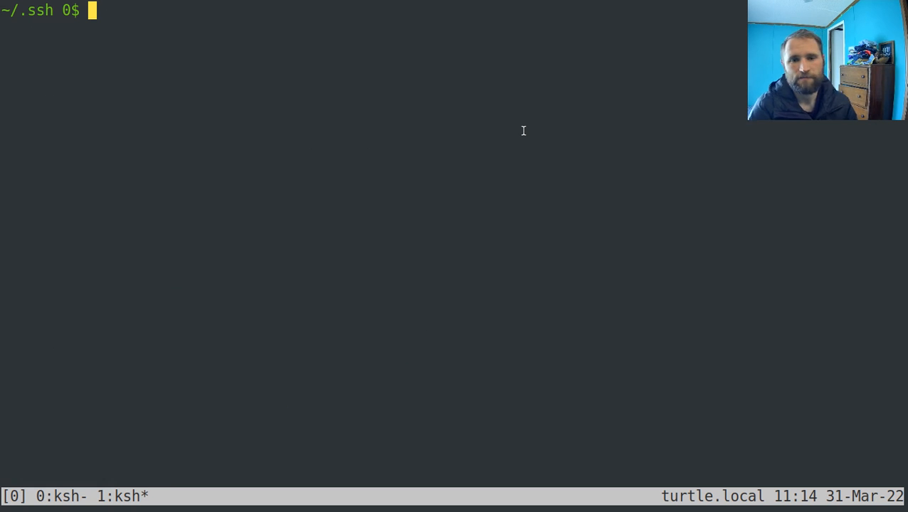
Step: List ~/.ssh, then run ssh-keygen accepting the default key location
text(ls -)
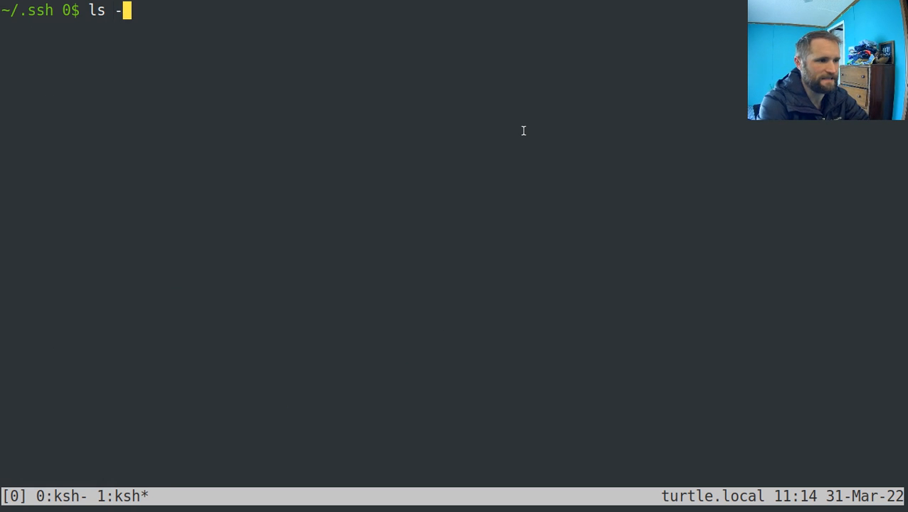
text(al ~)
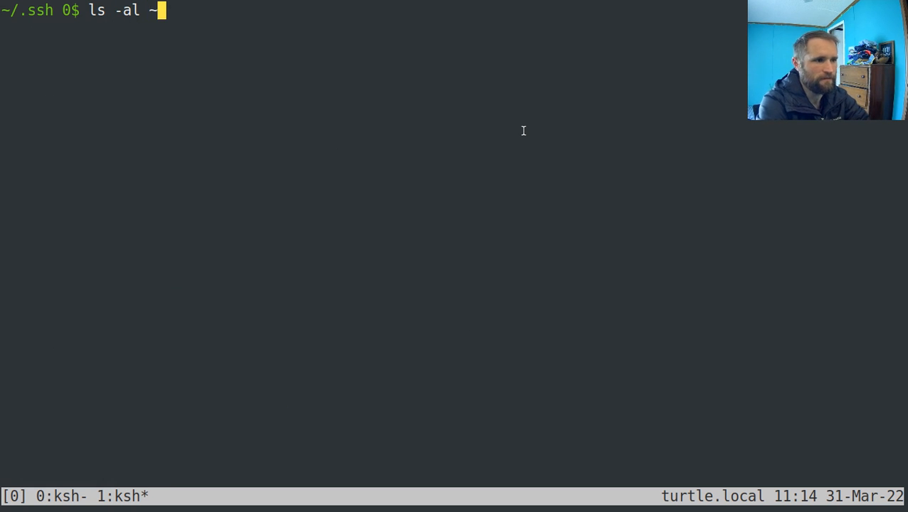
key(Return)
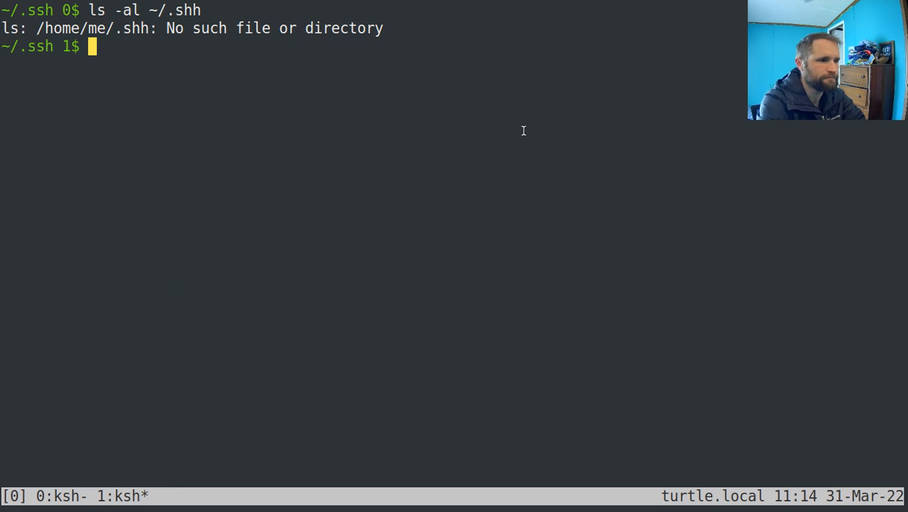
text(ls -al ~/.ssh)
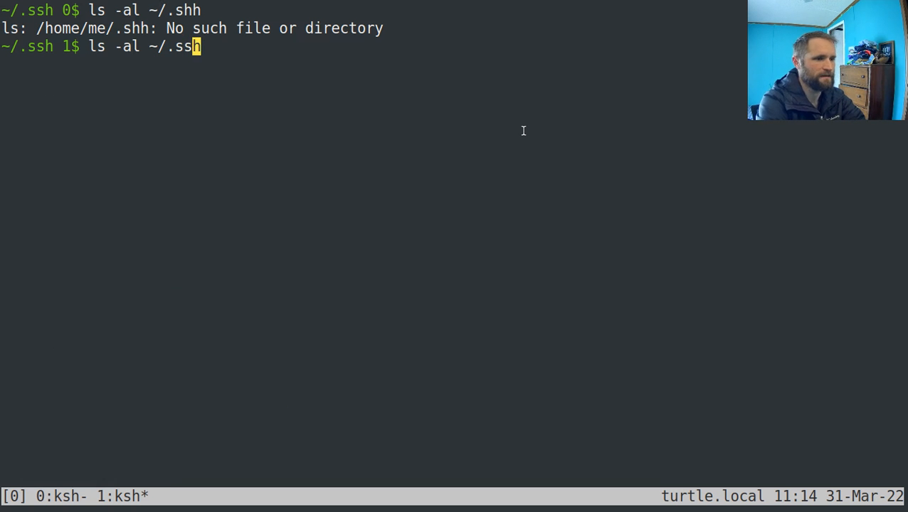
key(Return)
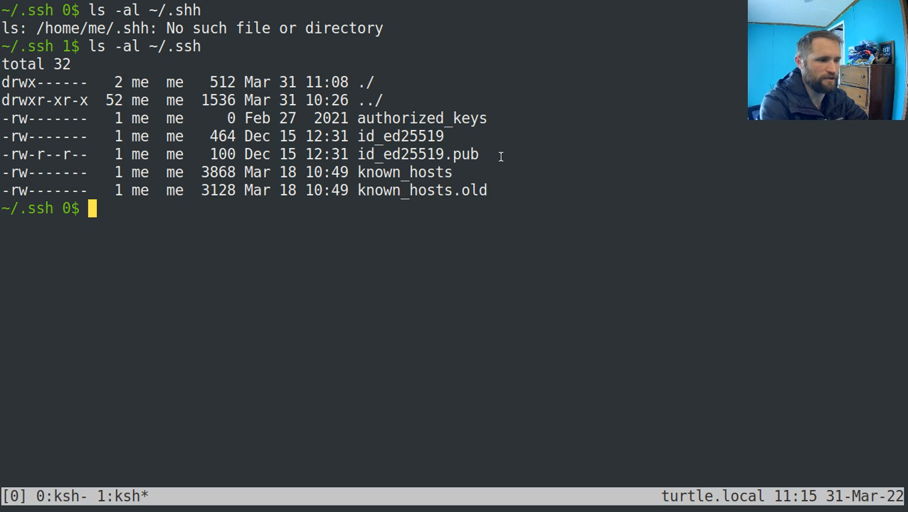
text(ssh-keygen)
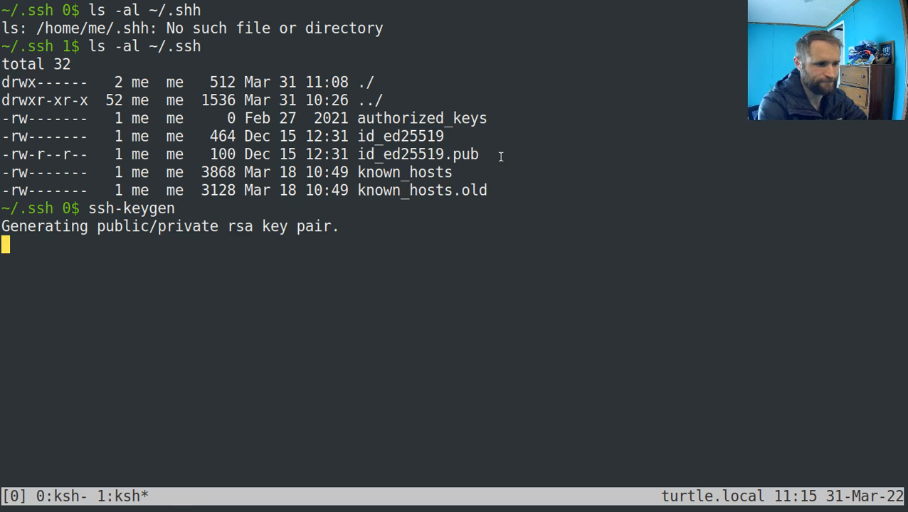
key(Return)
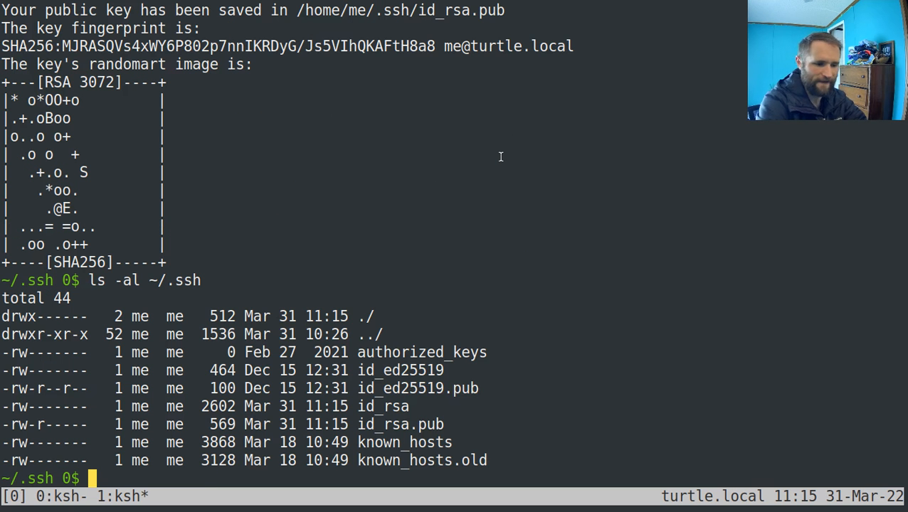
mouse_move(423, 432)
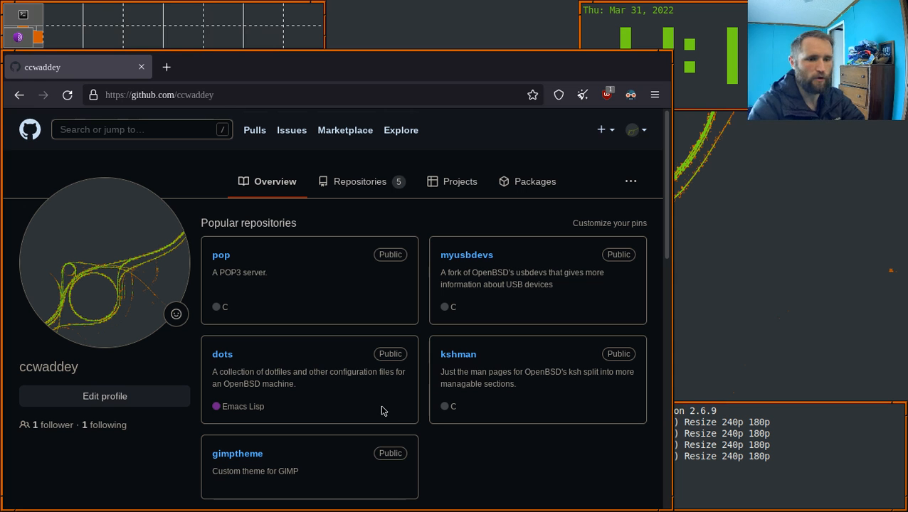
mouse_move(637, 135)
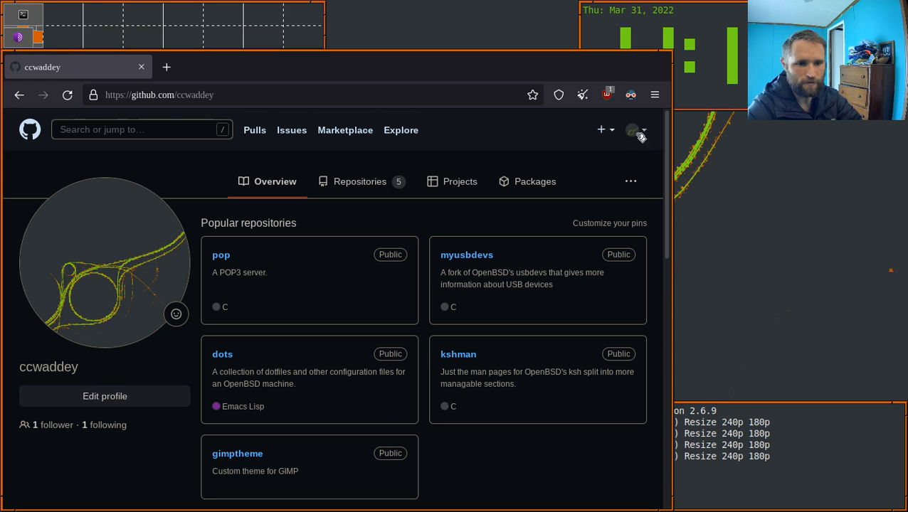
Step: Open GitHub Settings > SSH and GPG keys, showing one key, and start a new key
click(632, 129)
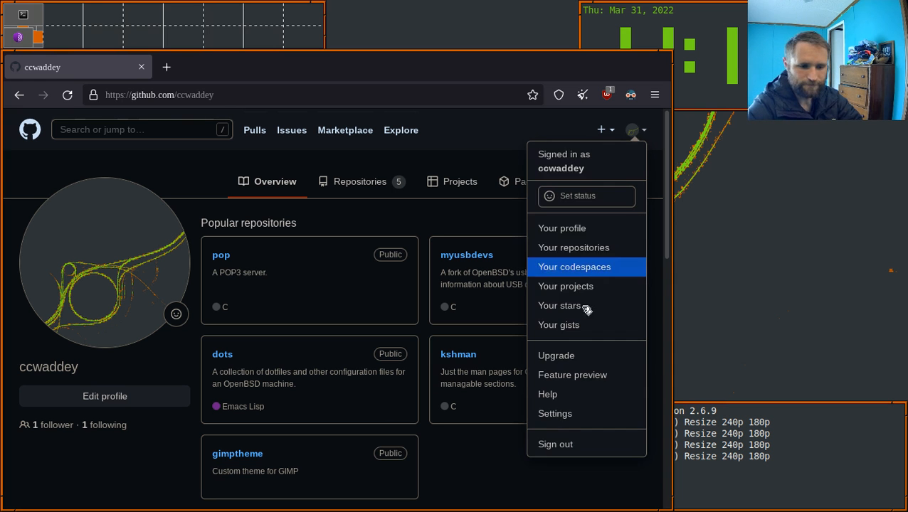
click(554, 413)
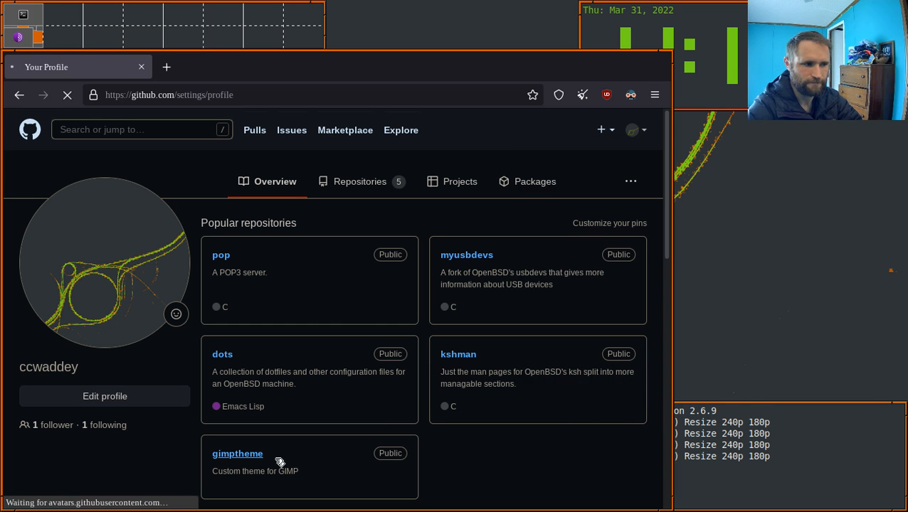
click(105, 396)
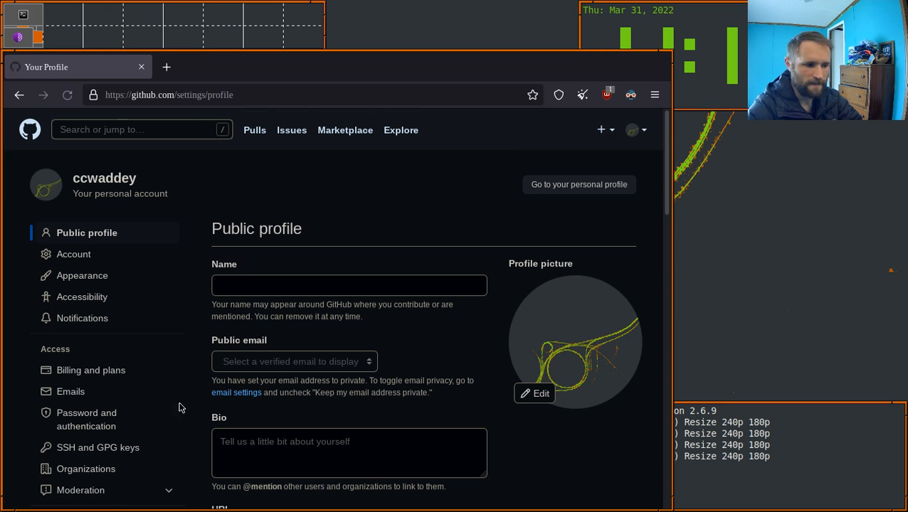
click(98, 448)
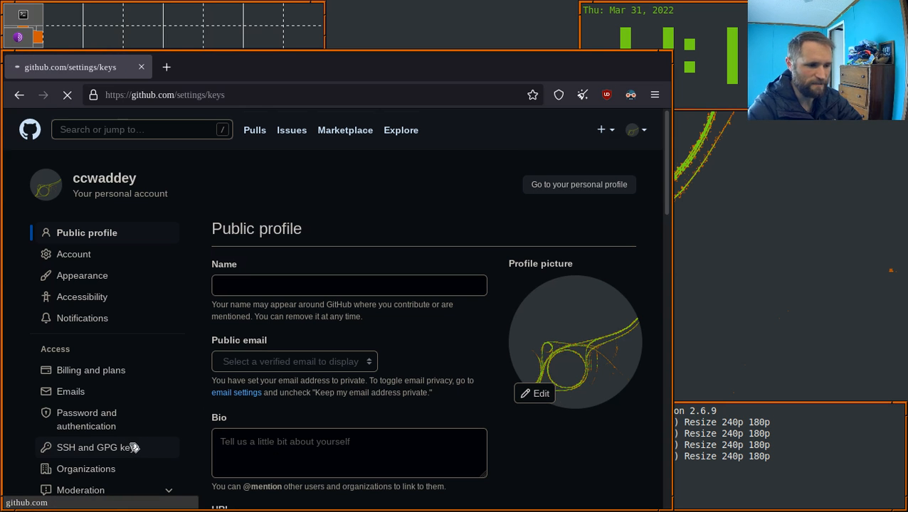
click(94, 448)
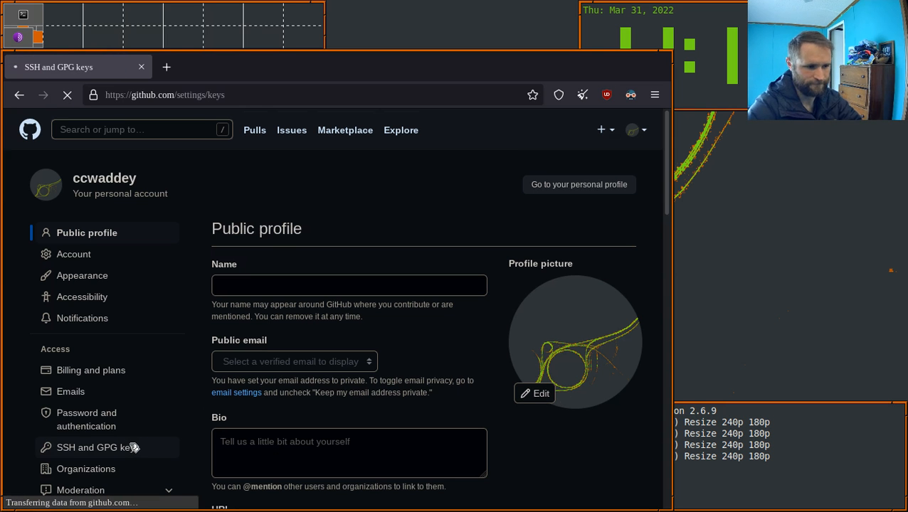
click(99, 448)
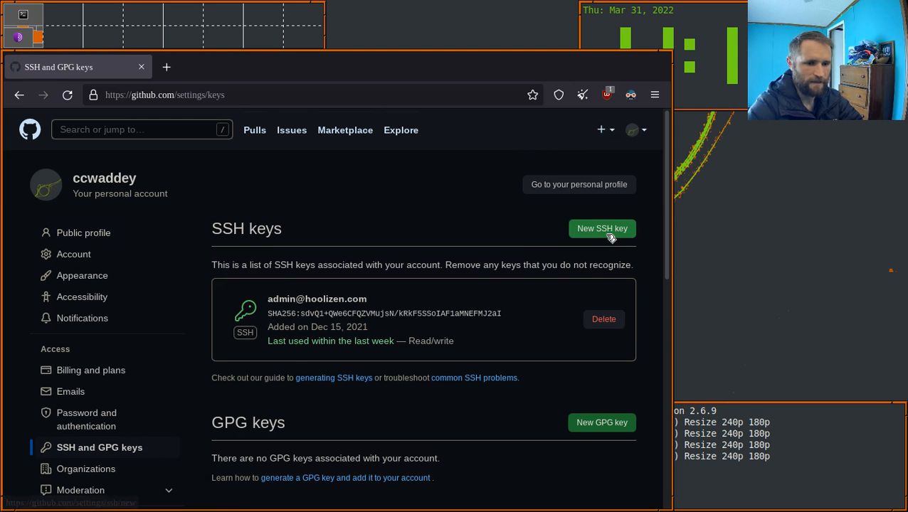
click(602, 228)
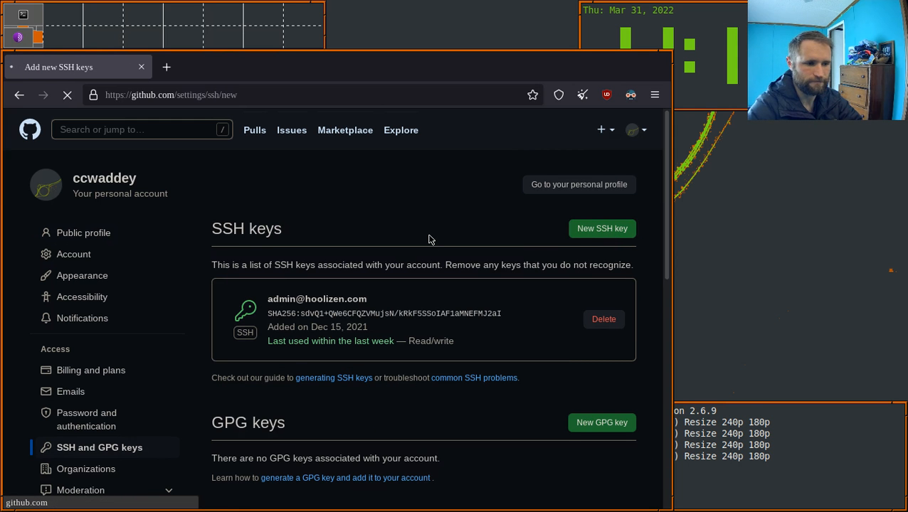
Step: Enter 'My video key' as the new SSH key's title, leaving the key blank
click(601, 229)
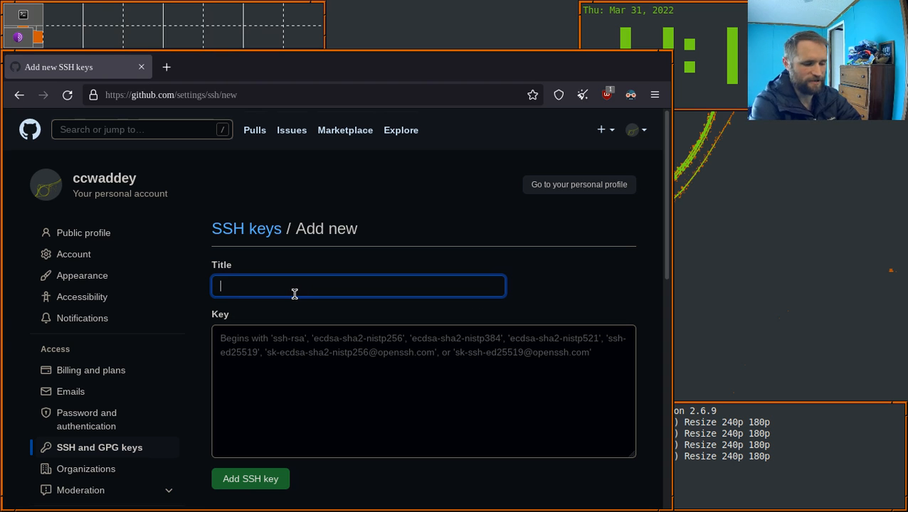
text(My v)
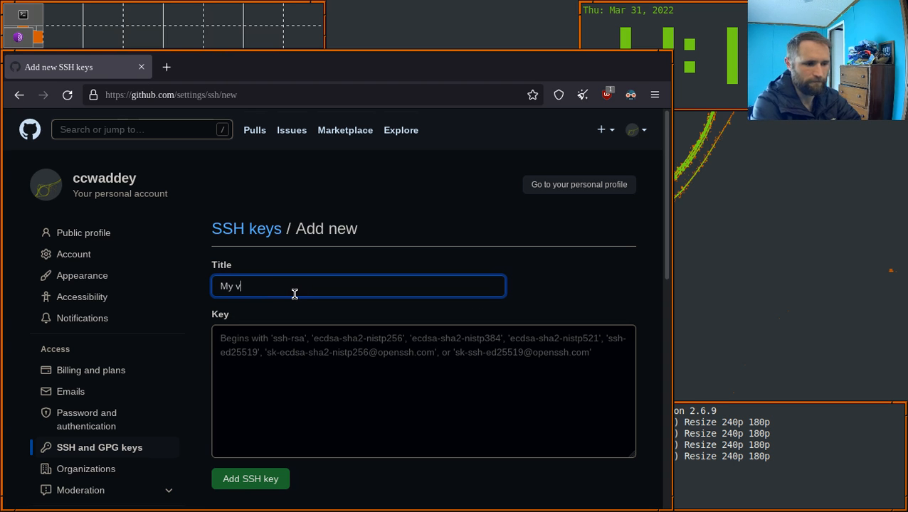
text(ideo key)
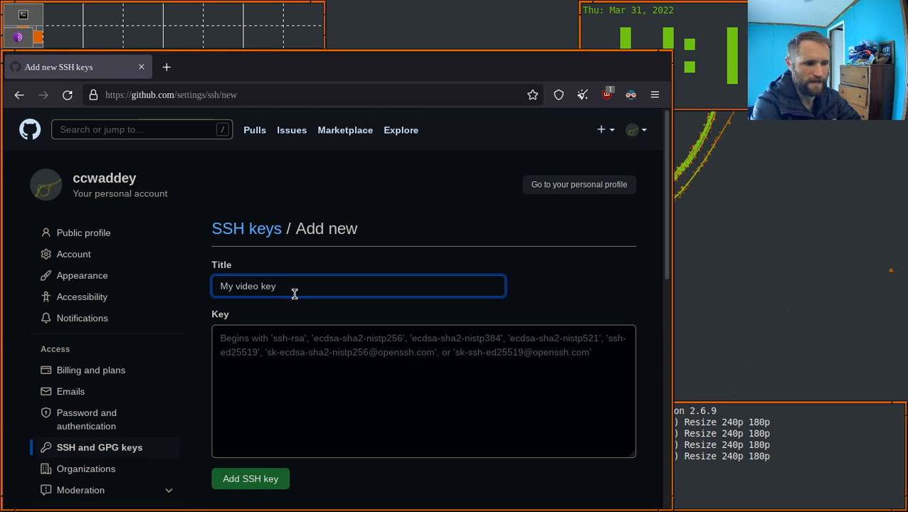
click(424, 391)
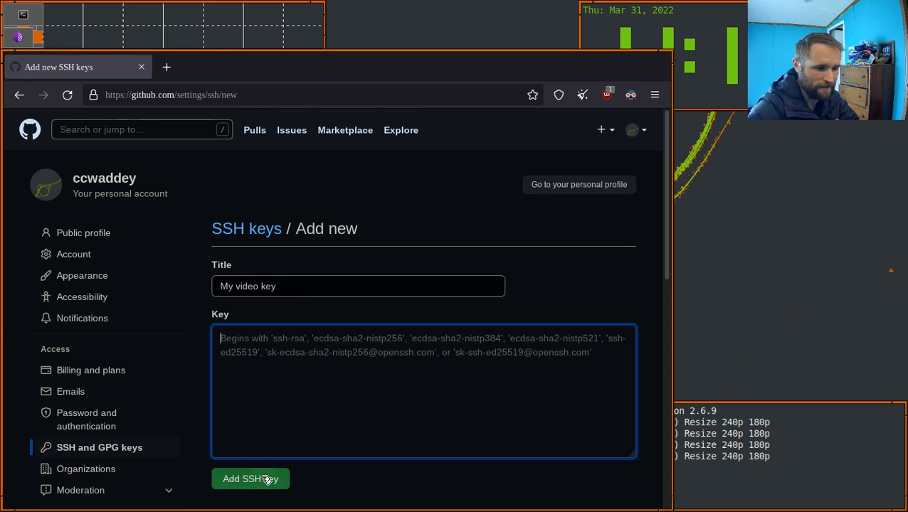
mouse_move(619, 134)
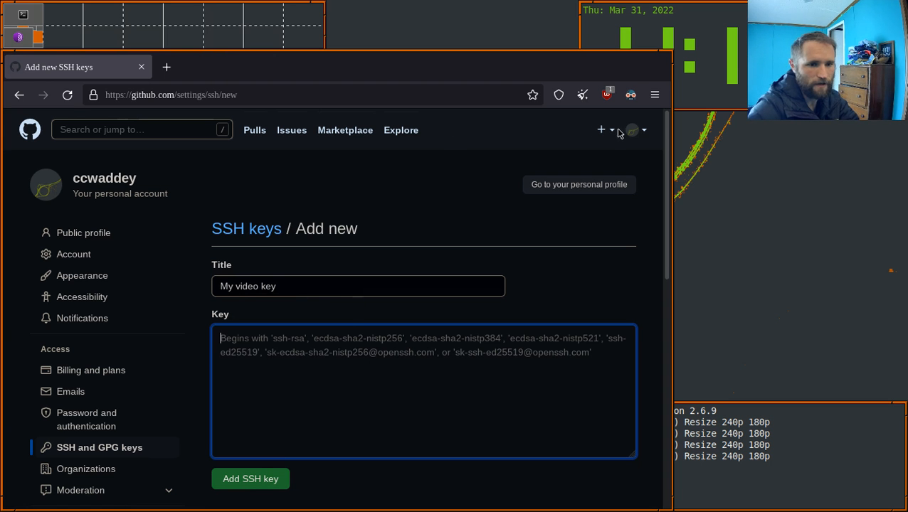
click(602, 130)
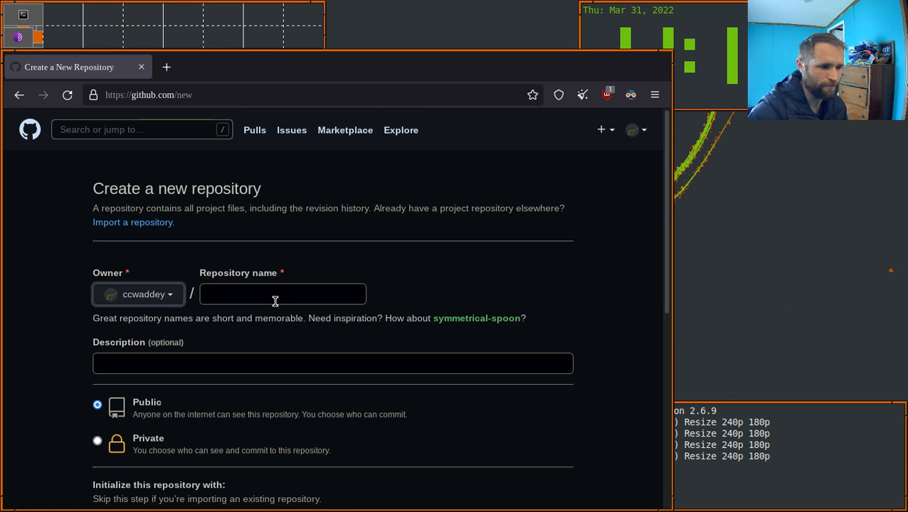
Step: Create the public repository 'gitnotes' with description 'Notes on git.'
text(gitno)
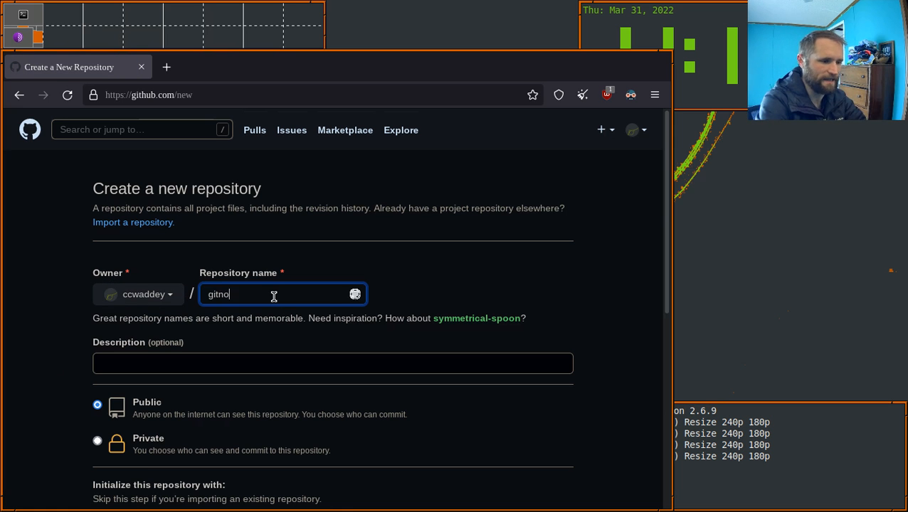
text(tes)
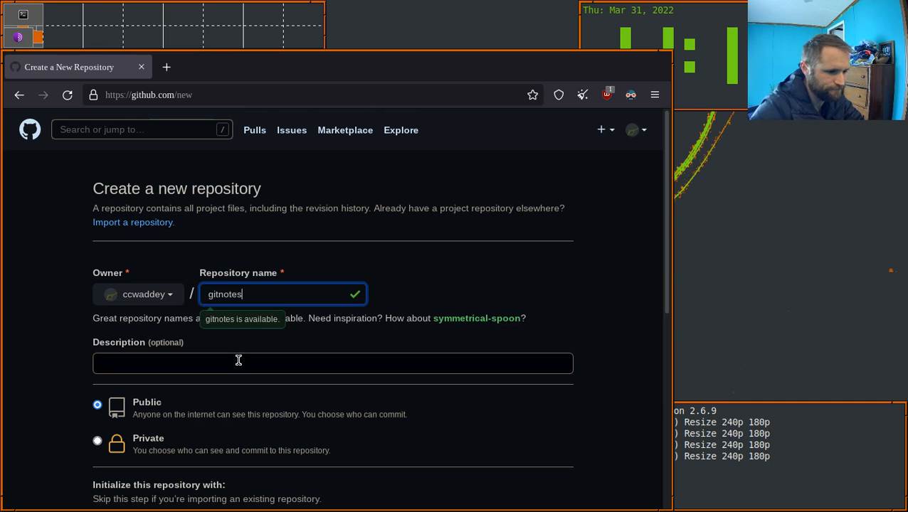
text(Notes on)
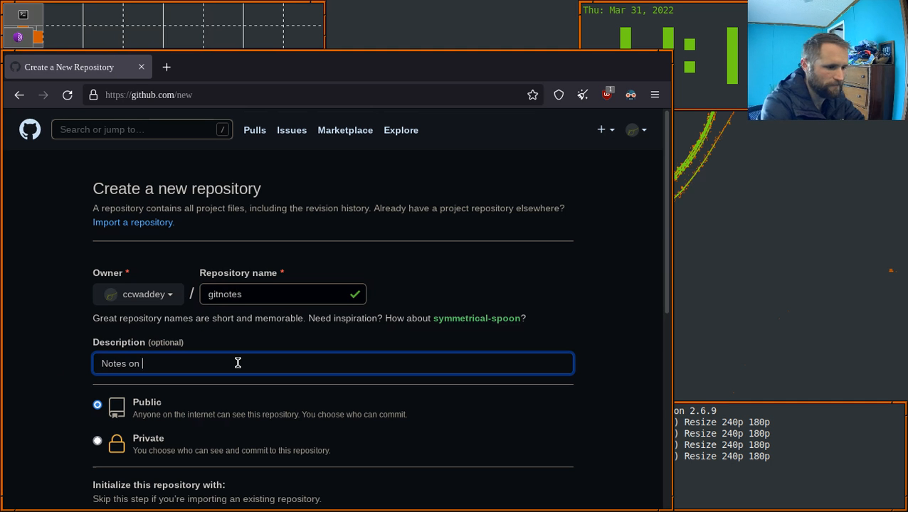
scroll(down, 3)
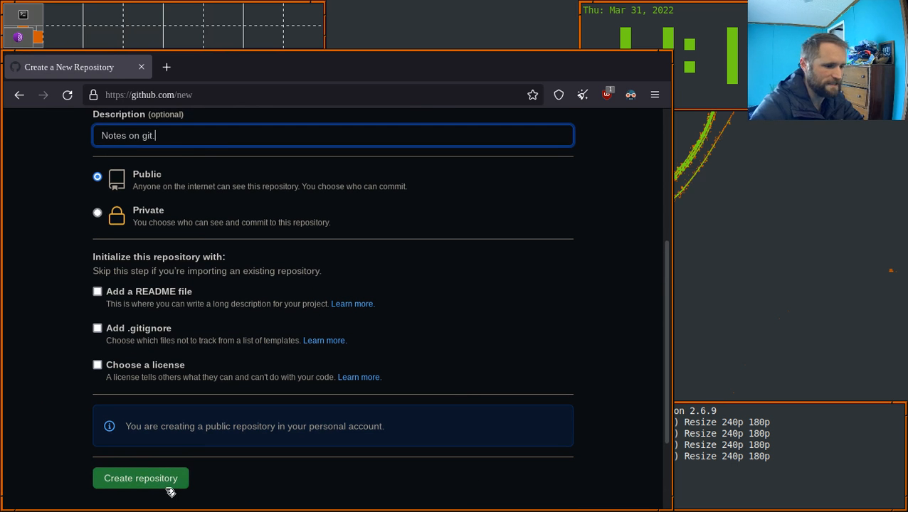
click(140, 478)
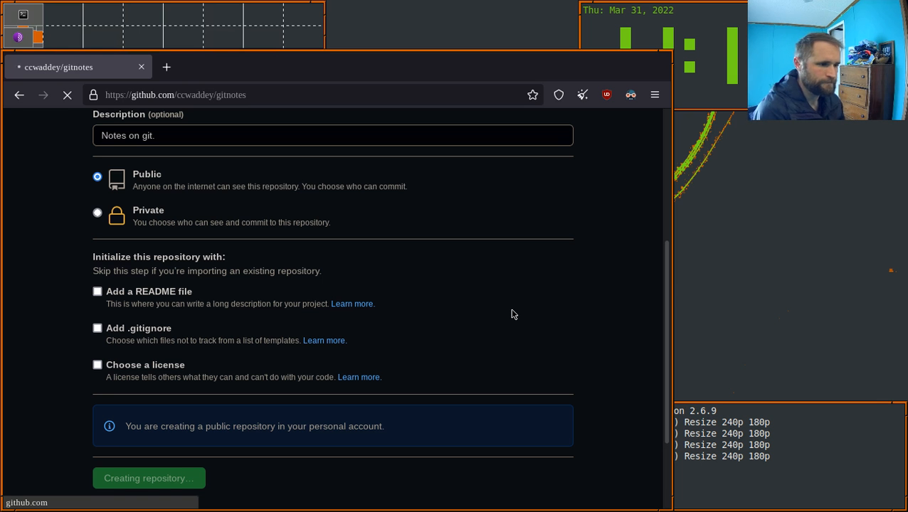
click(148, 478)
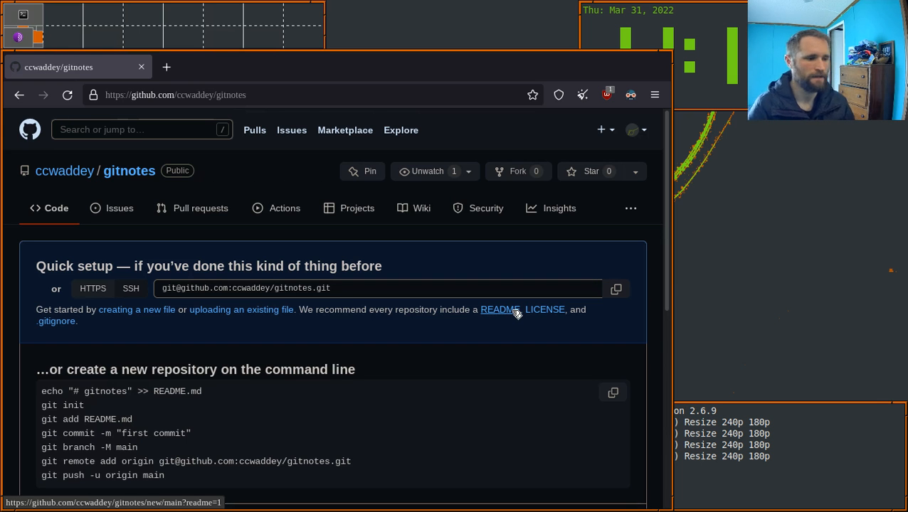
click(93, 288)
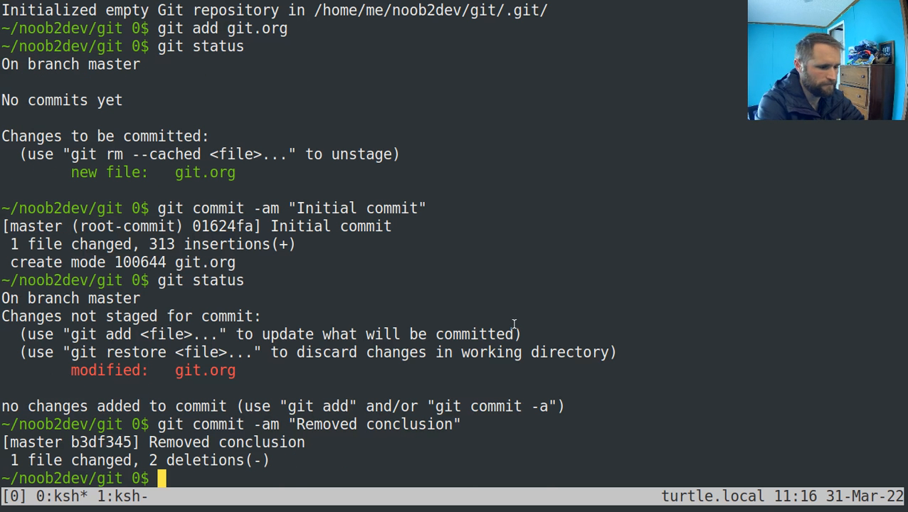
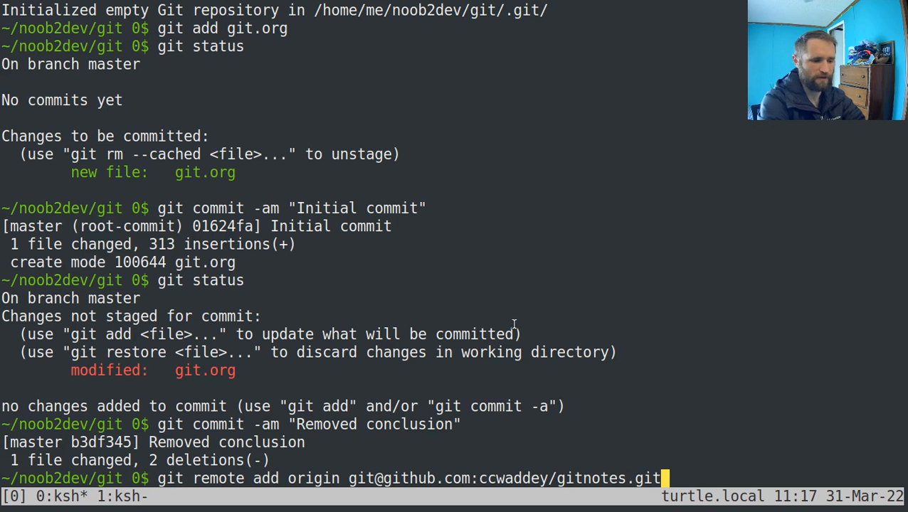
key(Return)
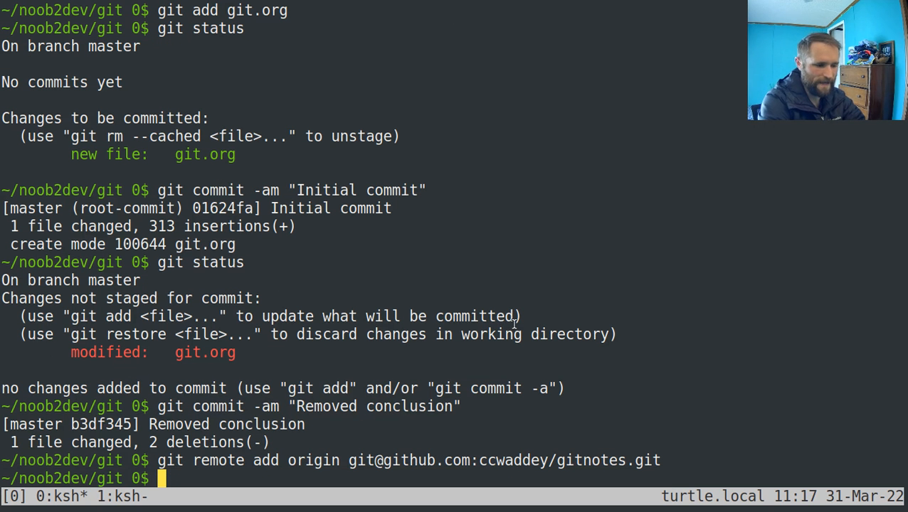
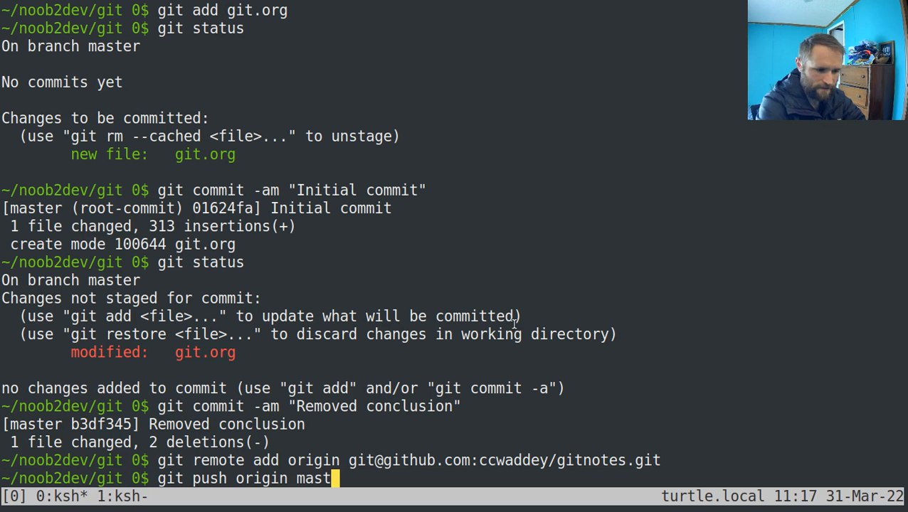
key(Return)
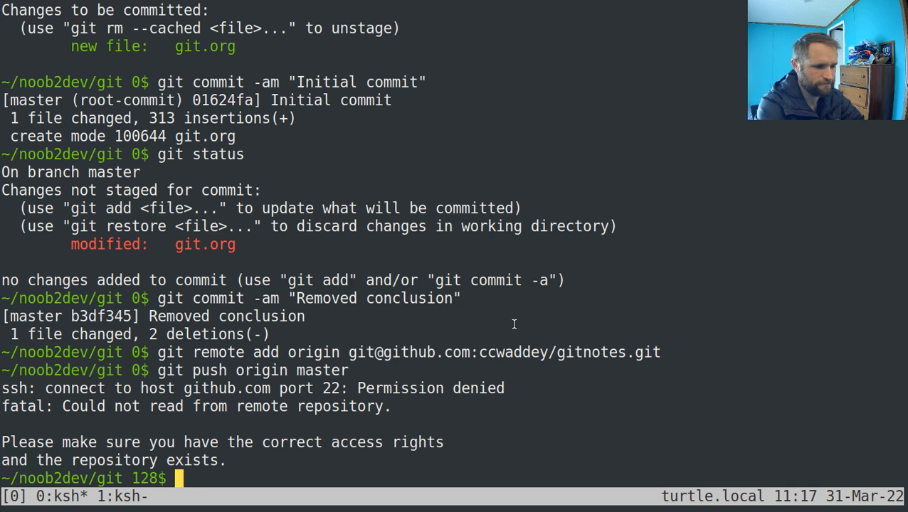
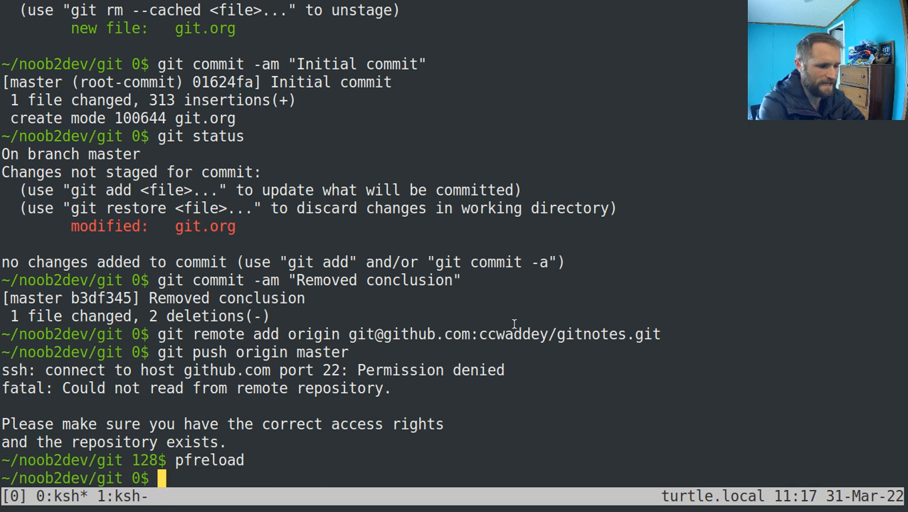